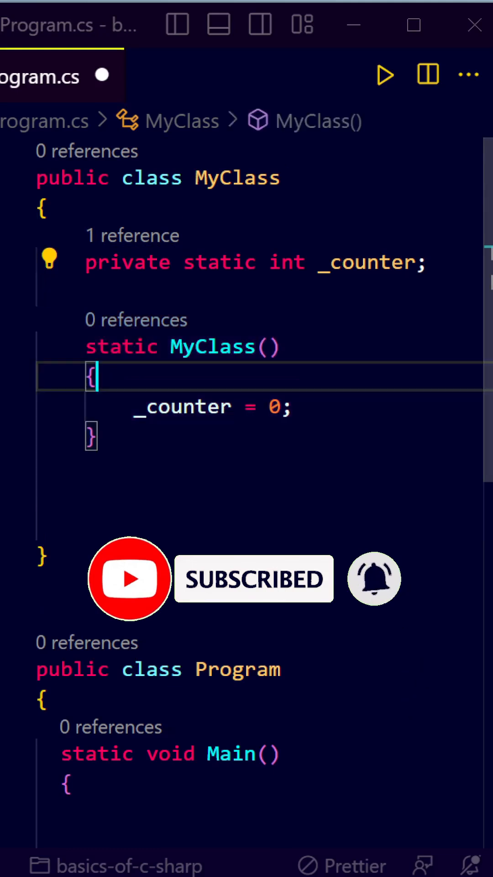
- Type a public static int GetCount() method in MyClass returning _counter
text(public static int GetCount()
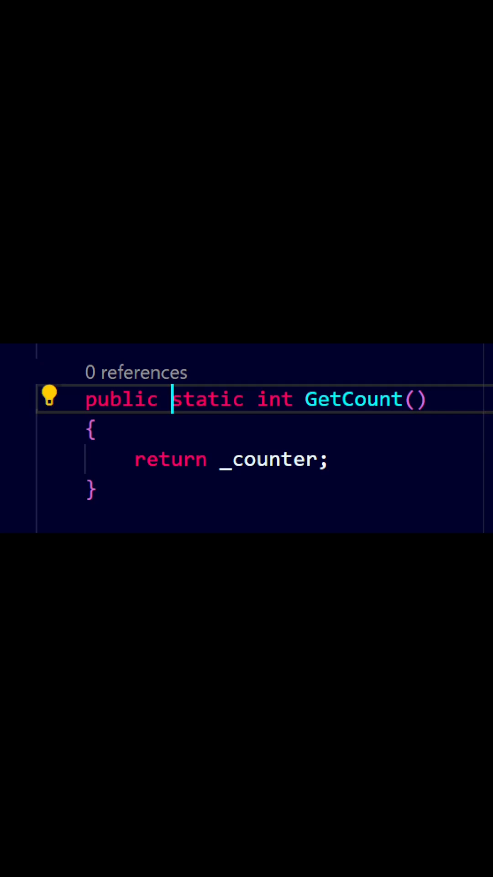
- Run Program.cs to print the static constructor message, three increments and a count of 3
scroll(down, 3)
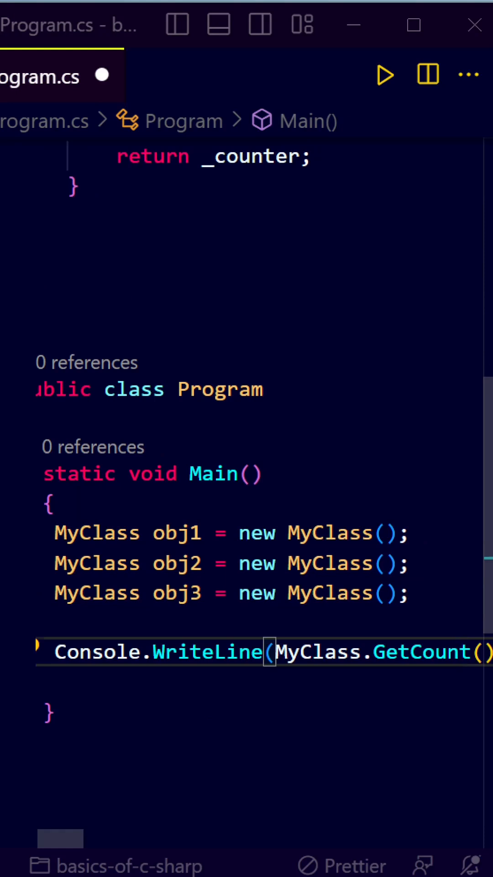
scroll(up, 3)
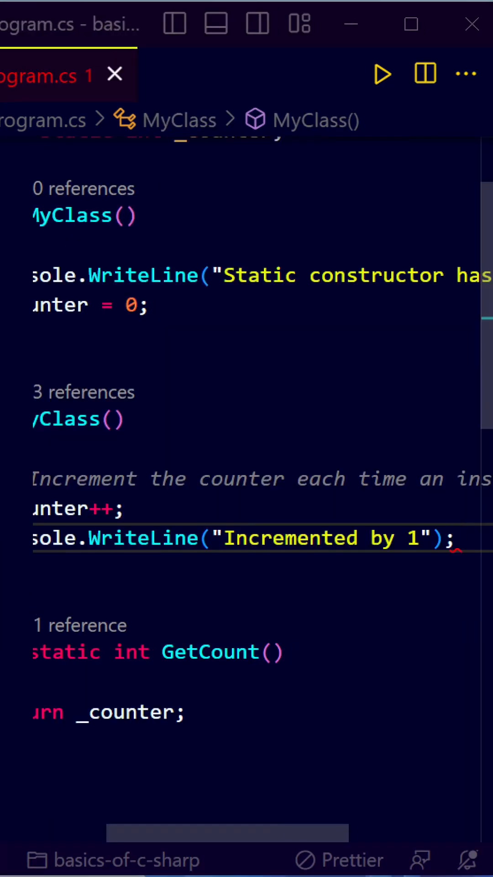
click(382, 73)
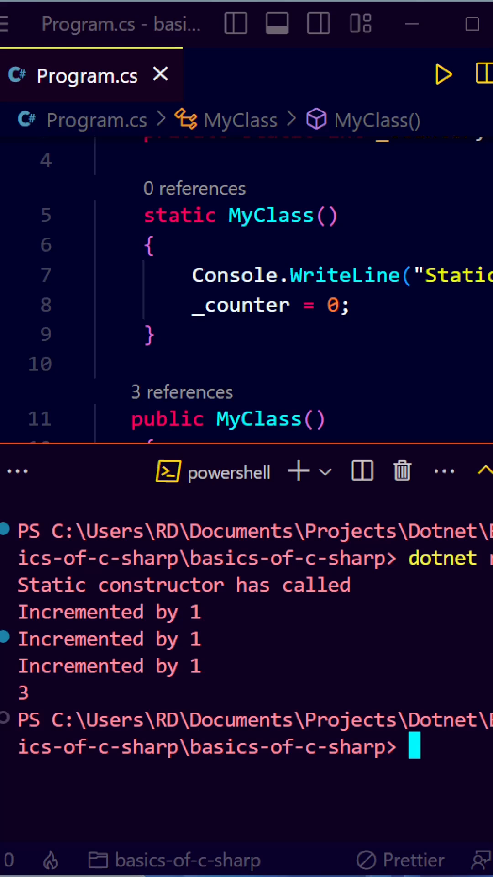